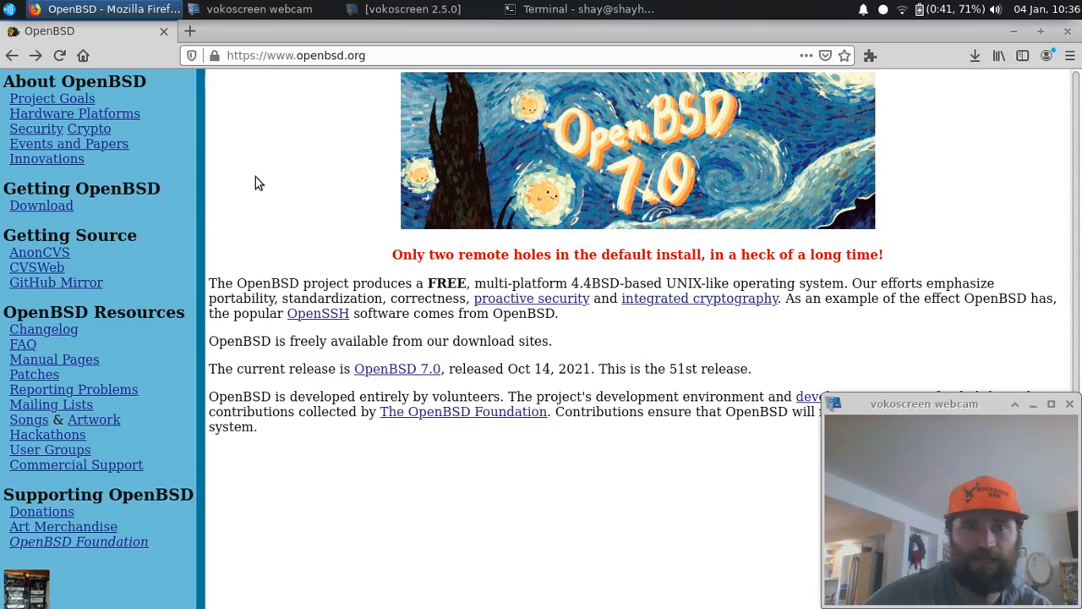
pyautogui.moveTo(156, 207)
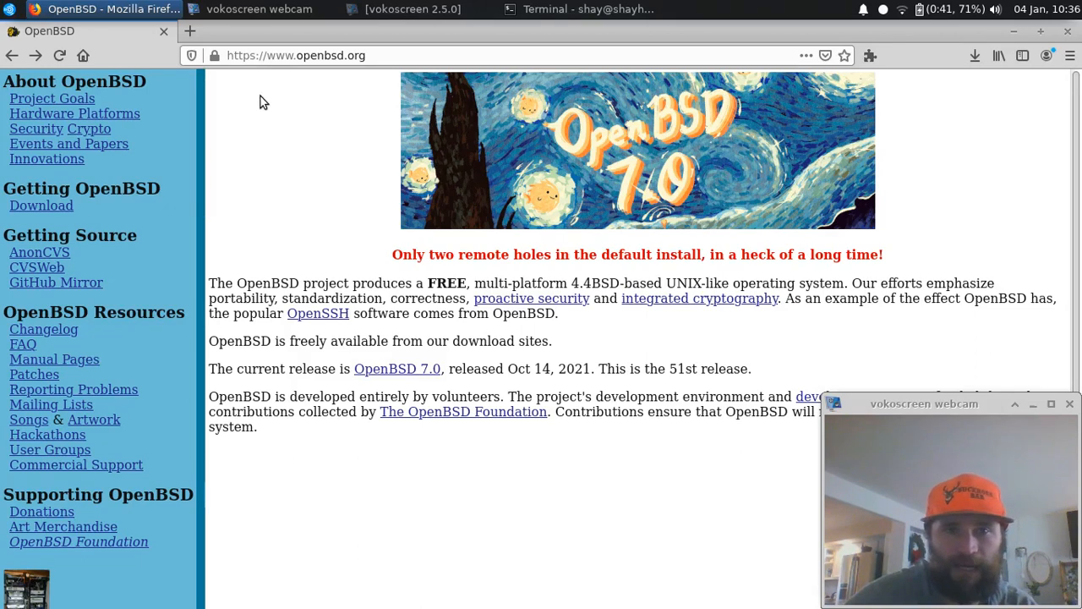
pyautogui.moveTo(306, 132)
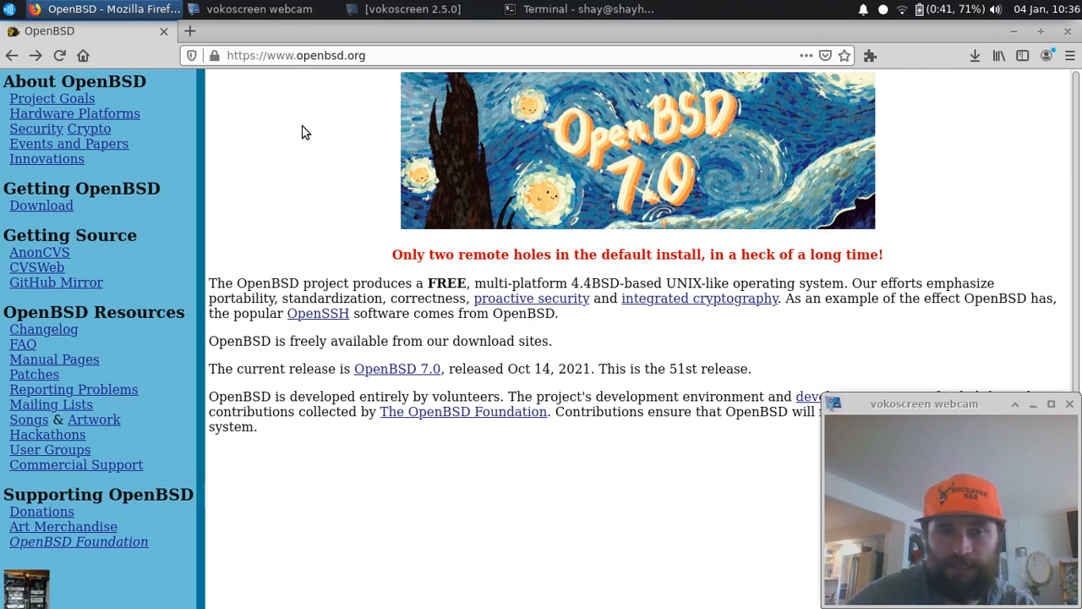
pyautogui.moveTo(41, 206)
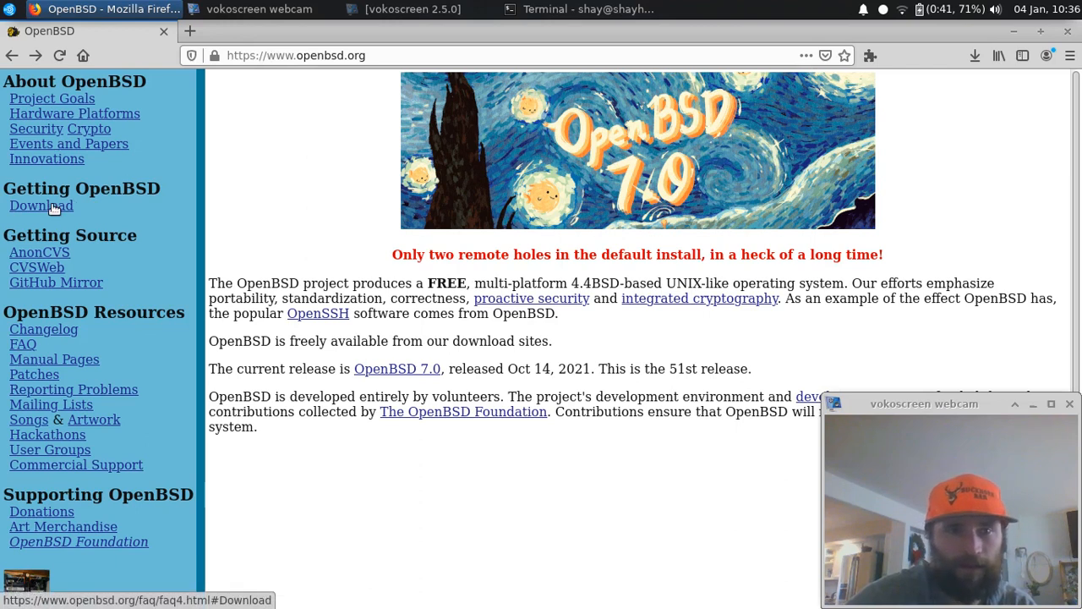
# Show the OpenBSD FAQ download section listing the 7.0 installation images
pyautogui.click(41, 206)
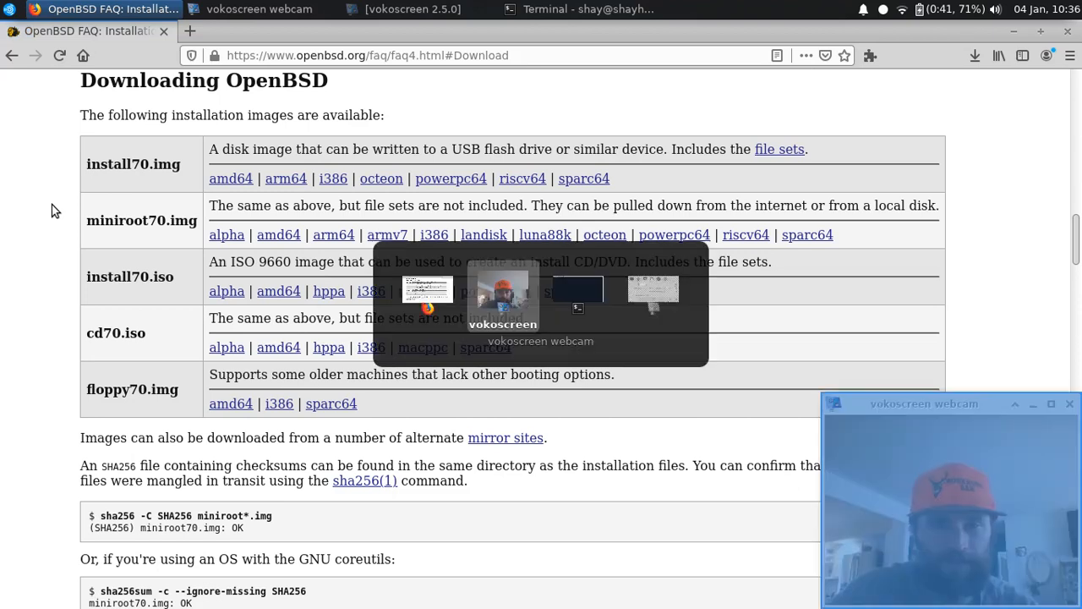
# Switch to the Terminal in Downloads and begin a uname command
pyautogui.click(589, 10)
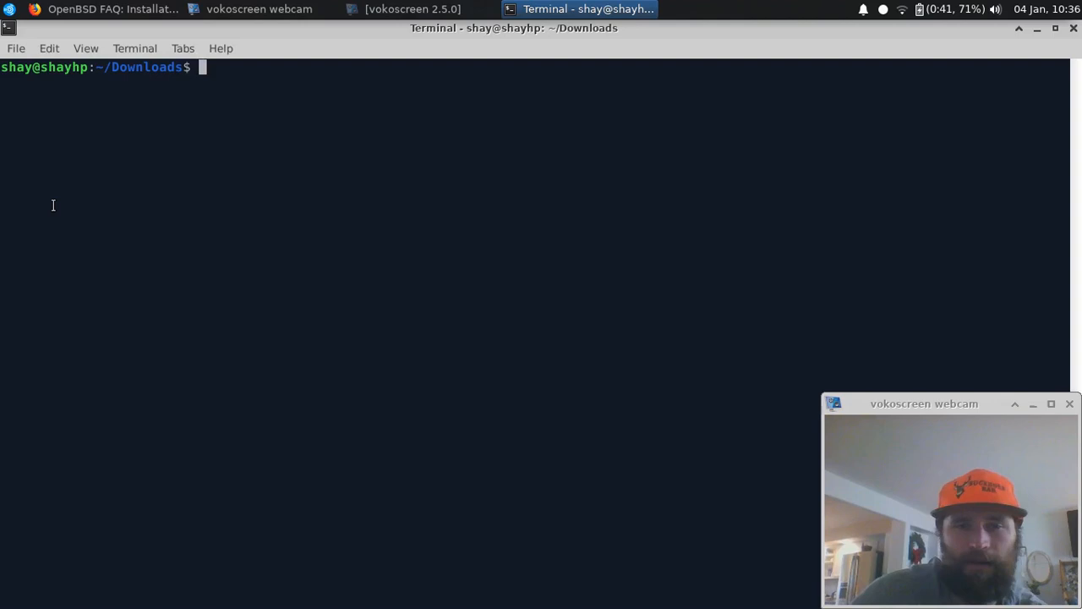
pyautogui.write('unam')
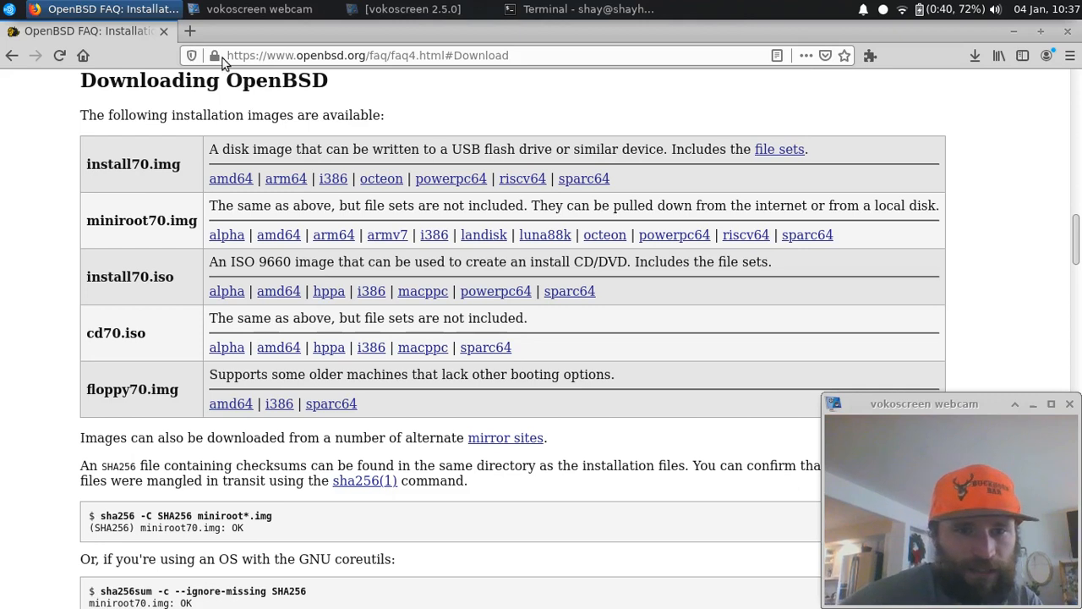
pyautogui.moveTo(230, 179)
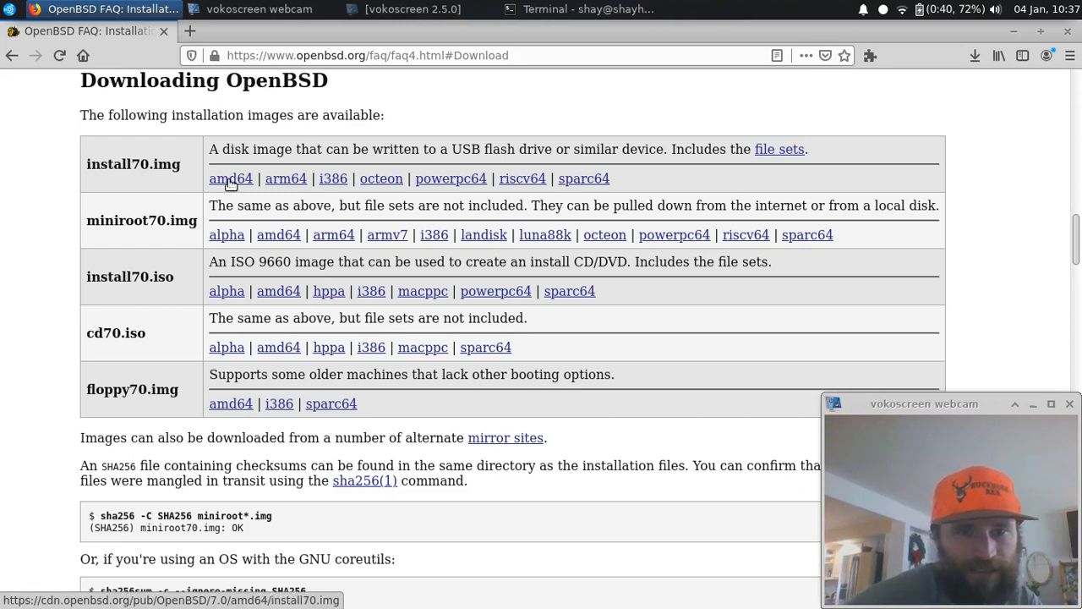
pyautogui.moveTo(277, 234)
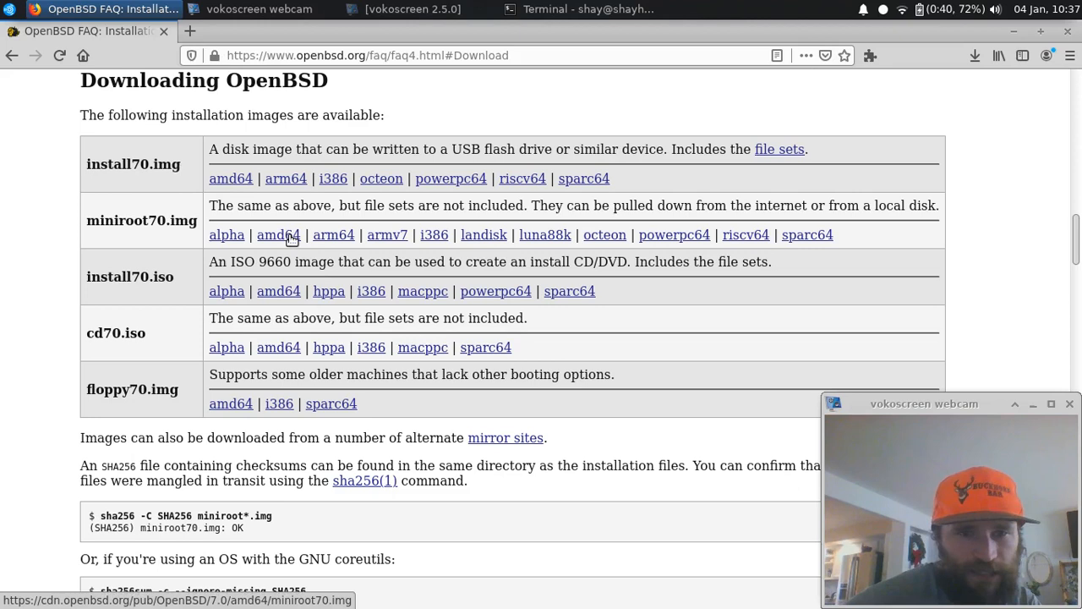
pyautogui.moveTo(264, 220)
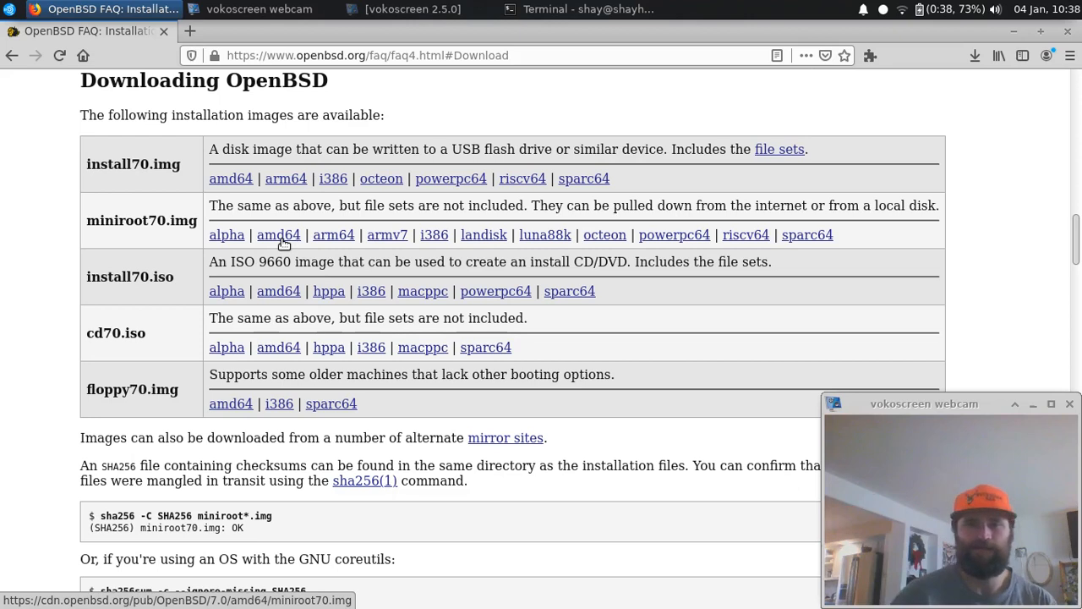
pyautogui.moveTo(433, 235)
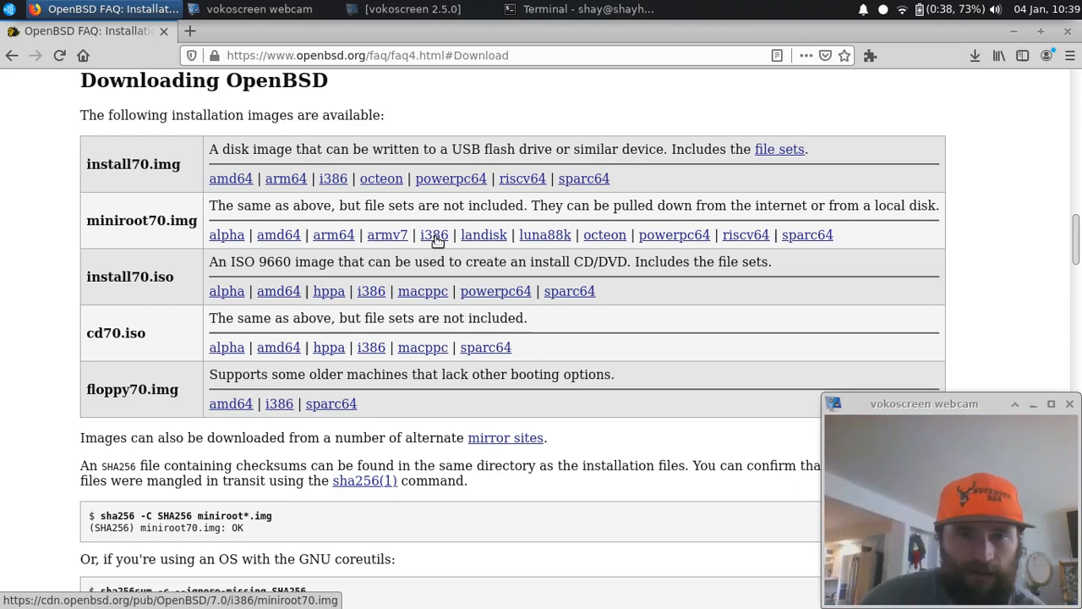
# Save miniroot70.img from Firefox to the Downloads folder
pyautogui.click(433, 234)
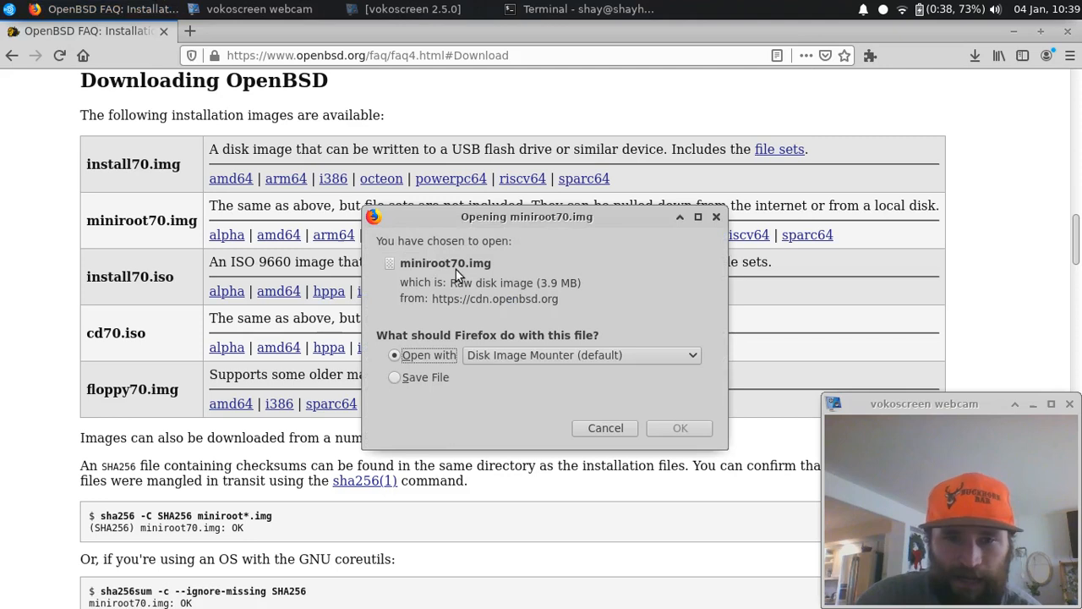
pyautogui.click(394, 377)
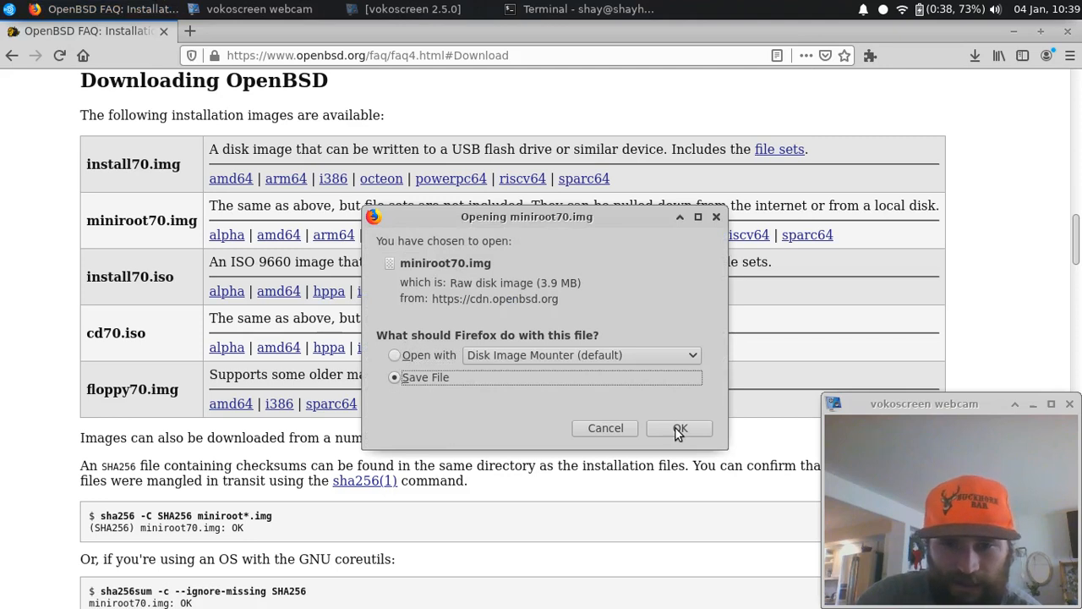
pyautogui.click(680, 428)
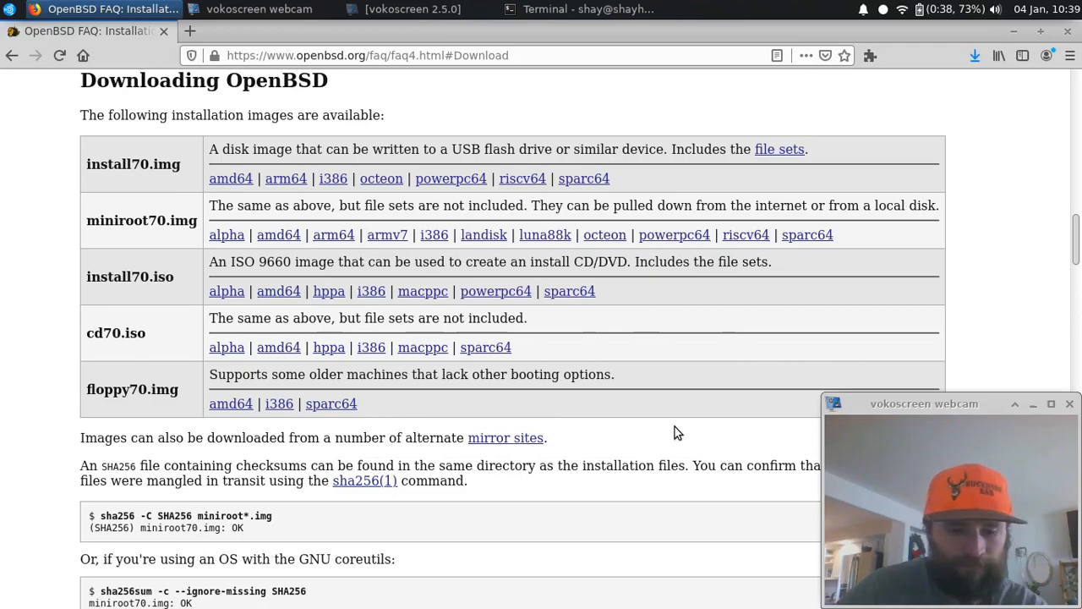
# In Terminal, list the miniroot image in Downloads and begin a dmesg command
pyautogui.click(587, 11)
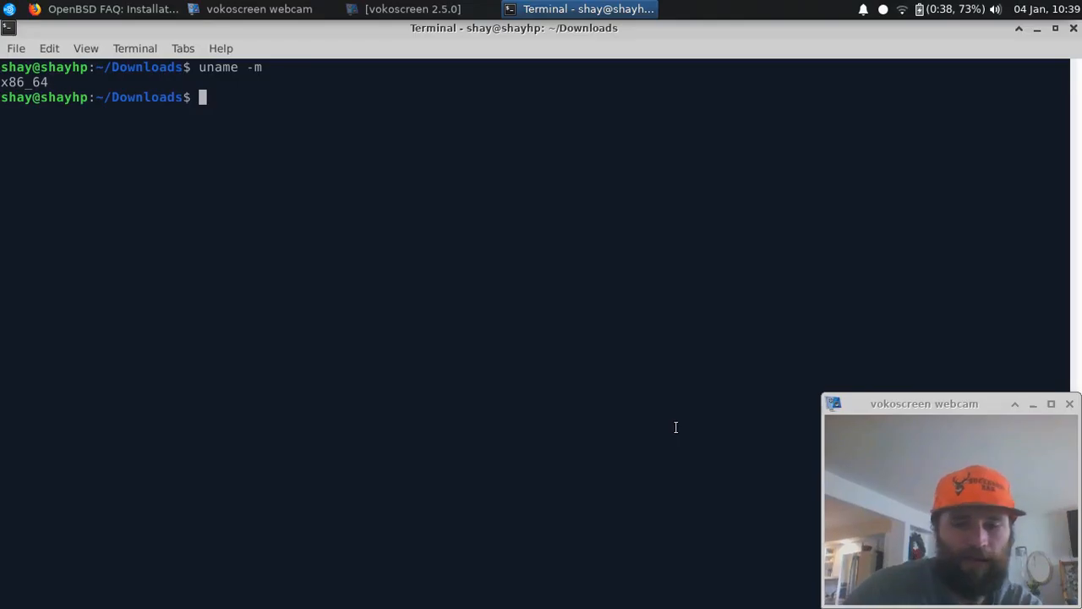
pyautogui.write('ls miniroot70.img')
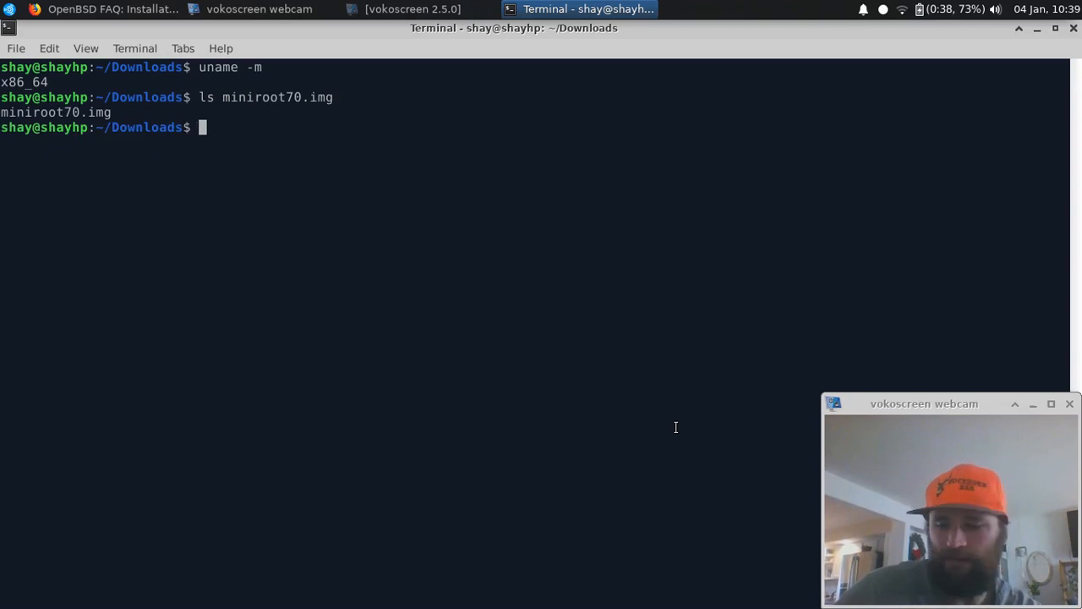
pyautogui.write('dmesg')
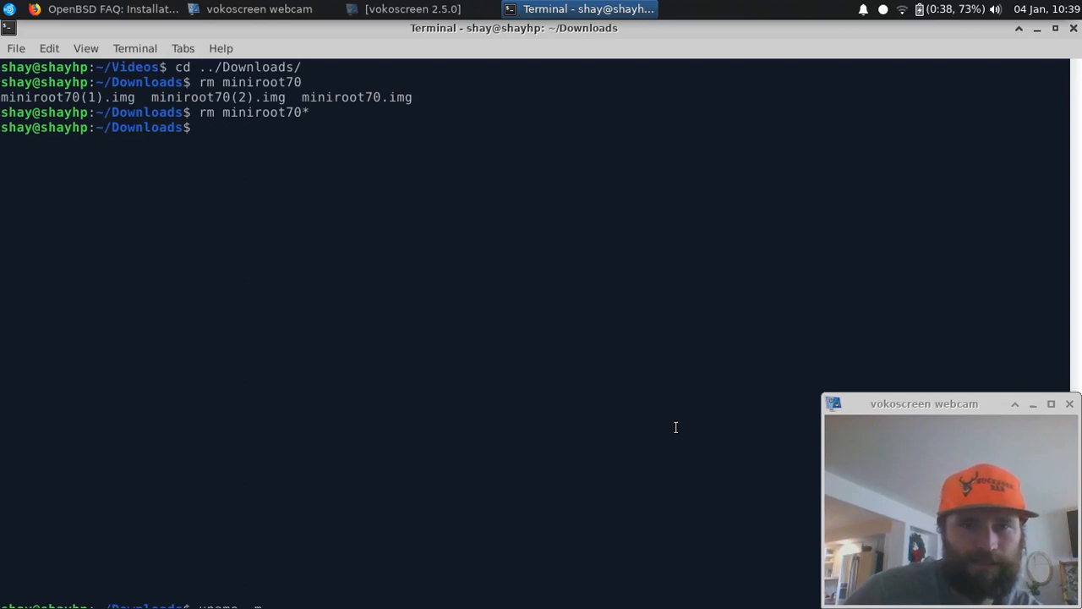
pyautogui.moveTo(361, 180)
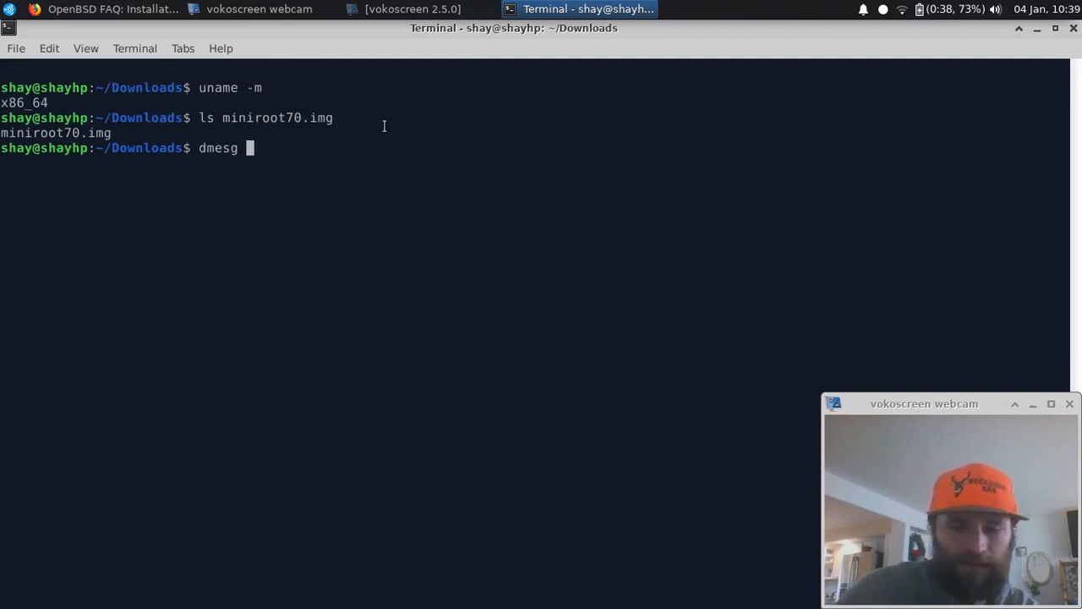
# Run dmesg | tail to find the USB stick as sdb, confirm miniroot70.img and architecture x86_64
pyautogui.write('\\')
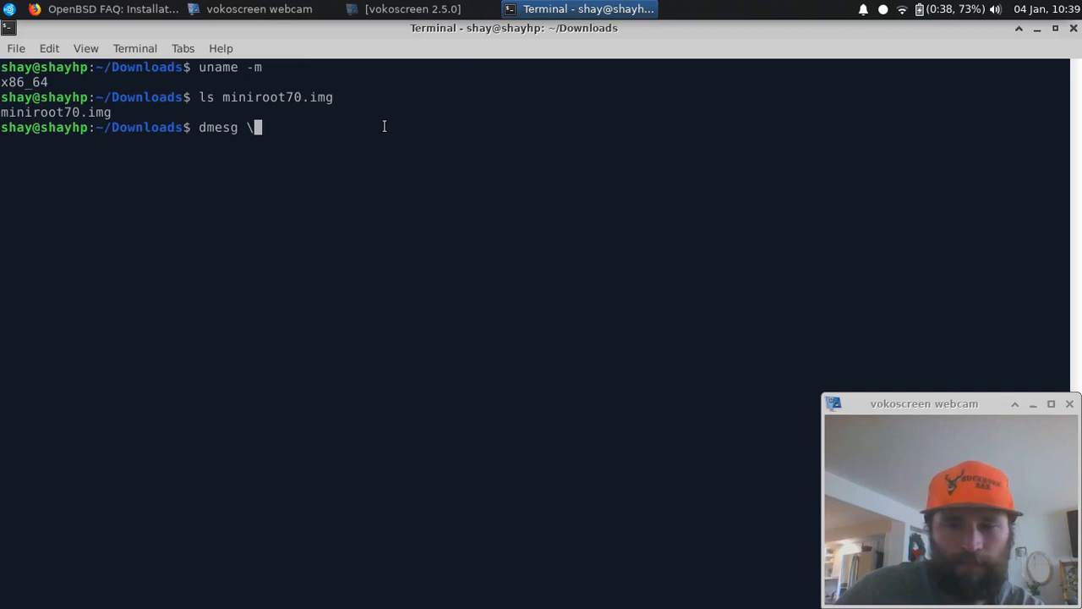
pyautogui.write('|tail')
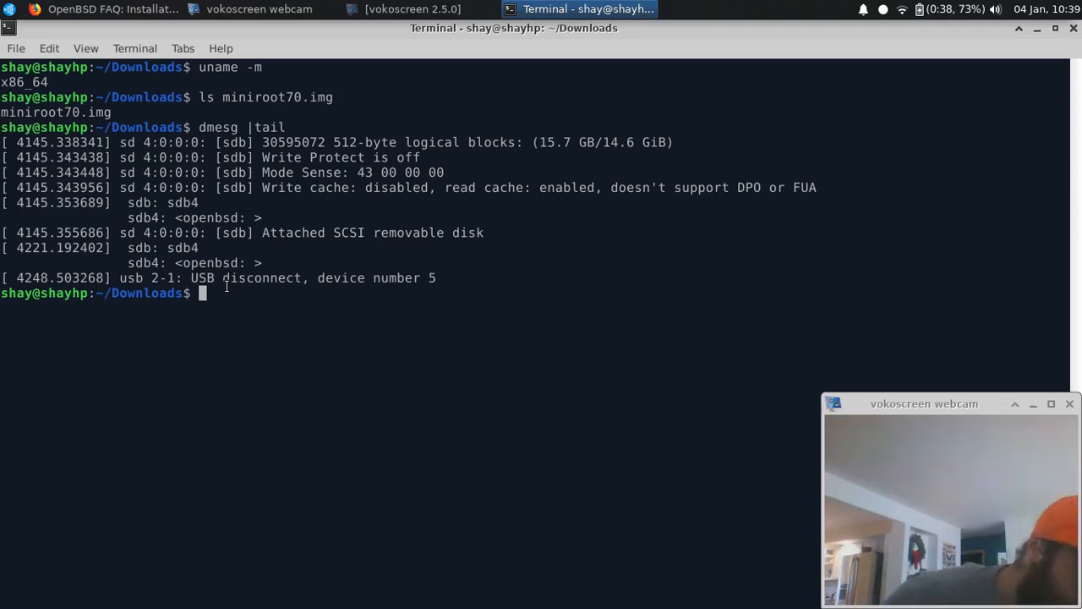
pyautogui.write('ls miniroot70.img')
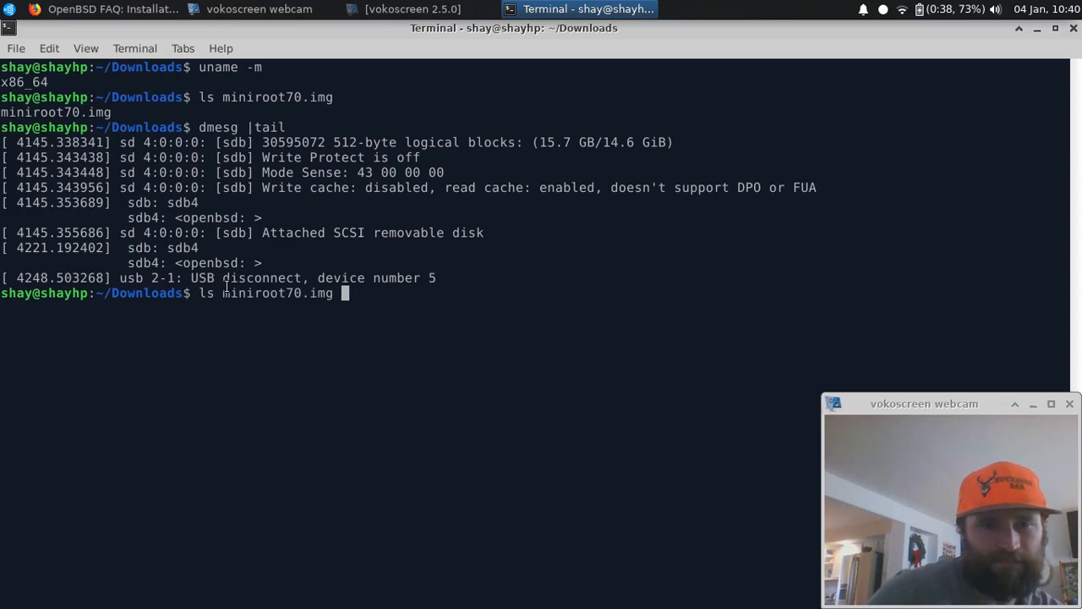
pyautogui.write('uname -m')
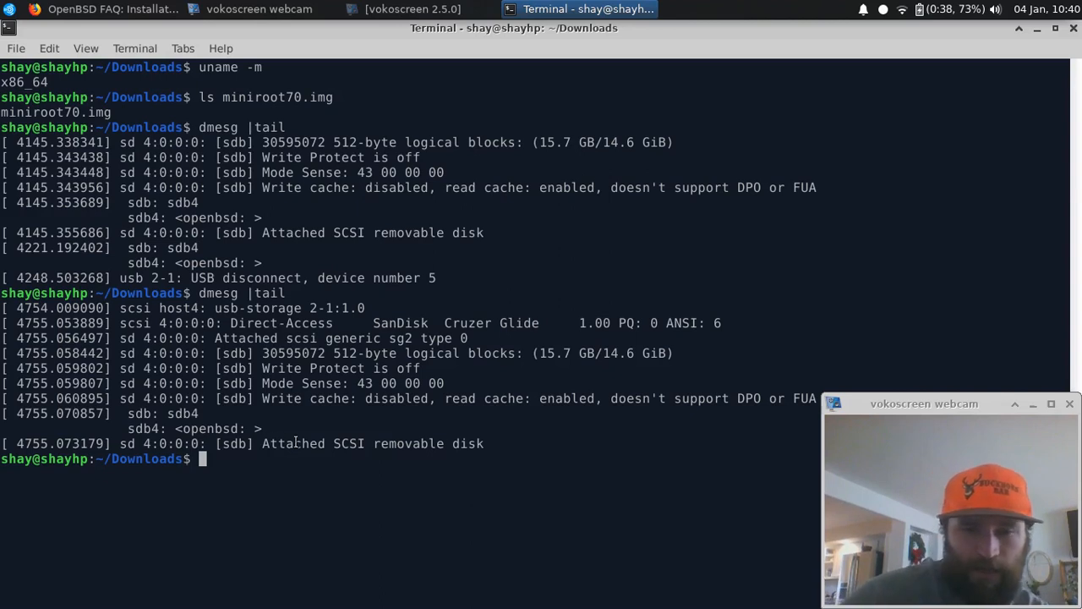
# Check mounted filesystems with mount piped through fgrep
pyautogui.write('mount')
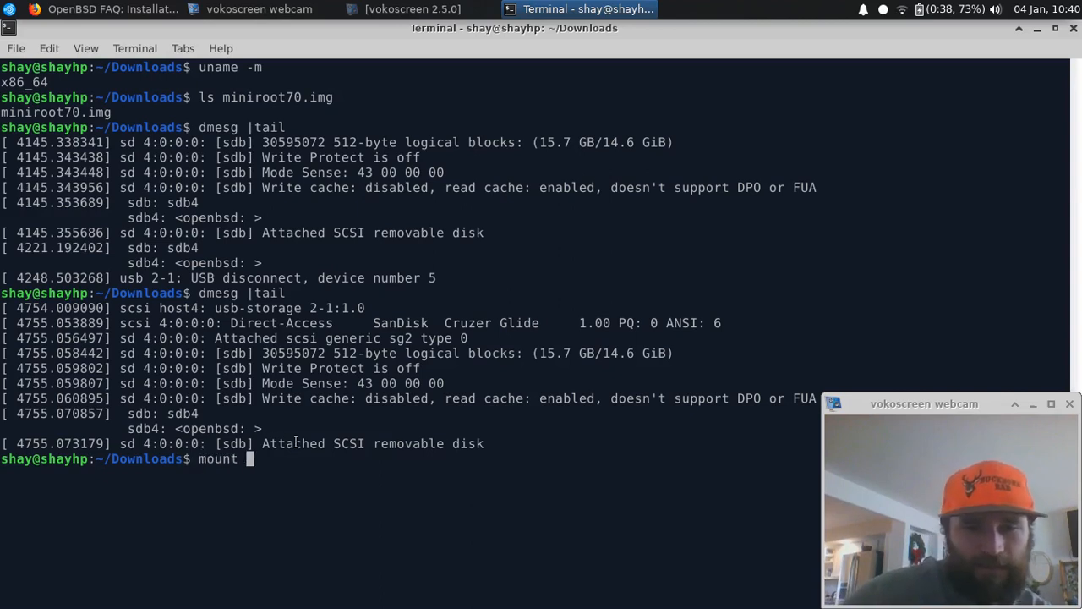
pyautogui.write('| fgrep sdb')
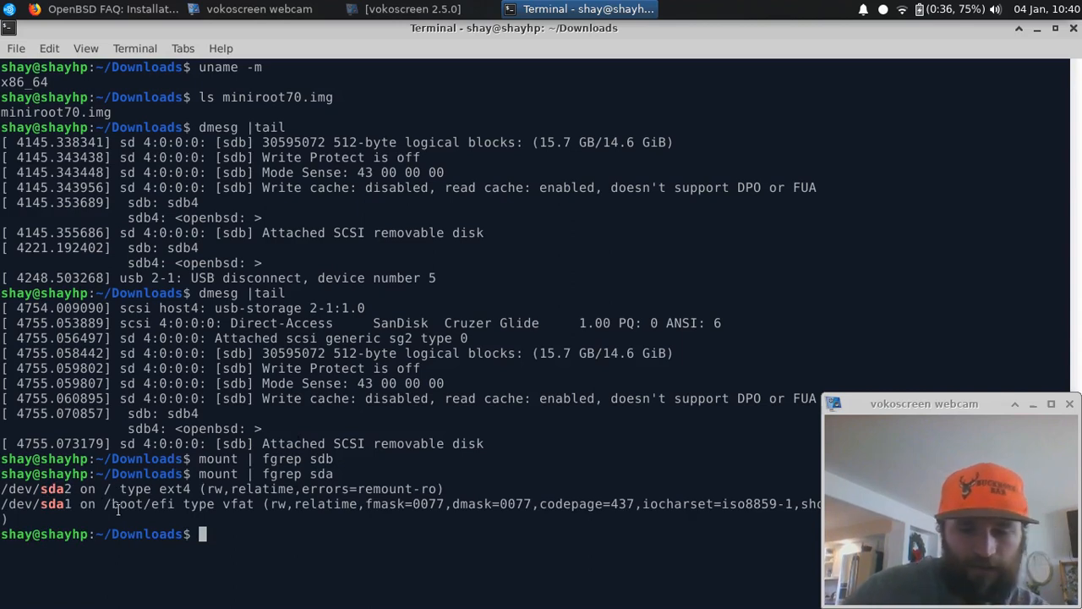
pyautogui.write('sdu')
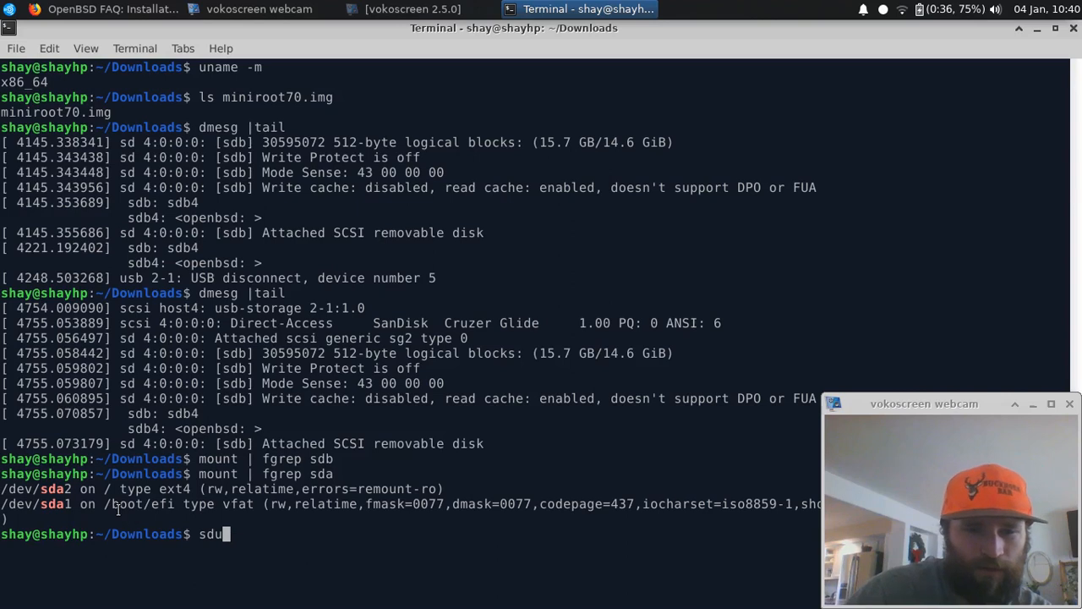
pyautogui.write('sudo umo')
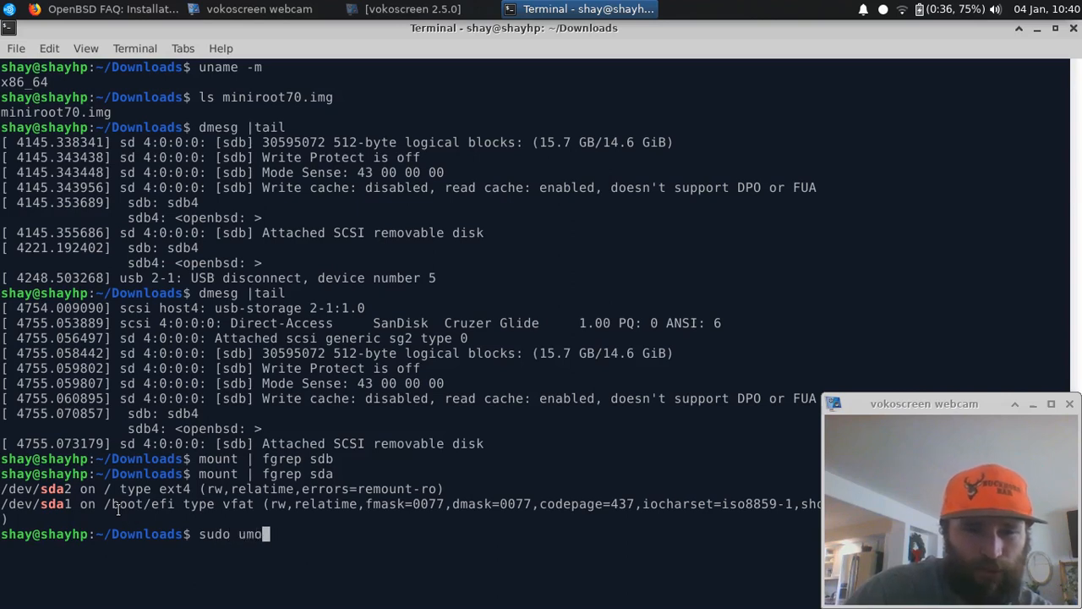
pyautogui.write('unt')
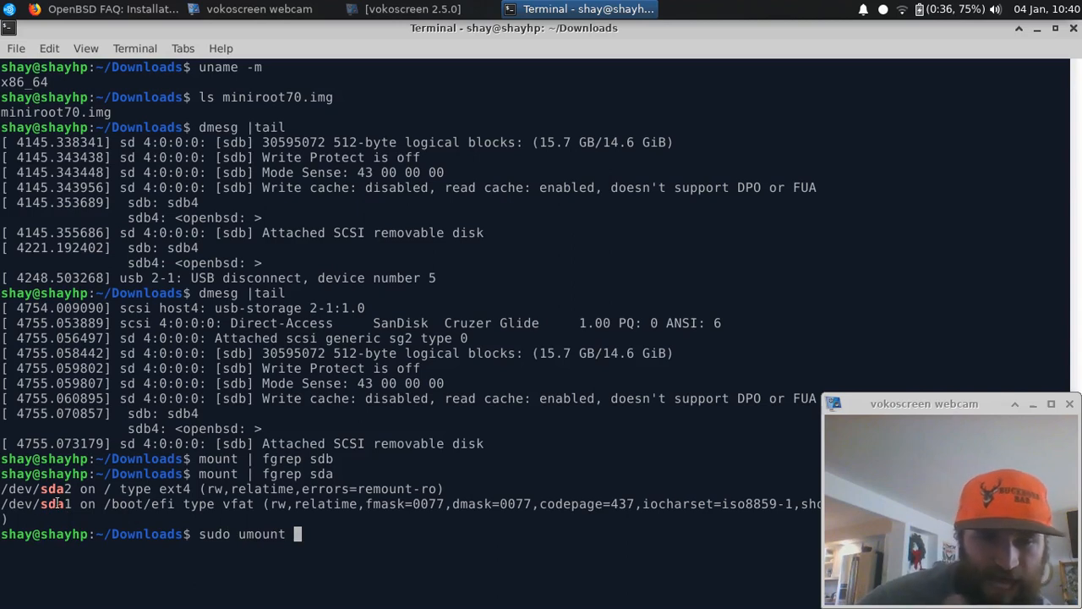
pyautogui.moveTo(216, 469)
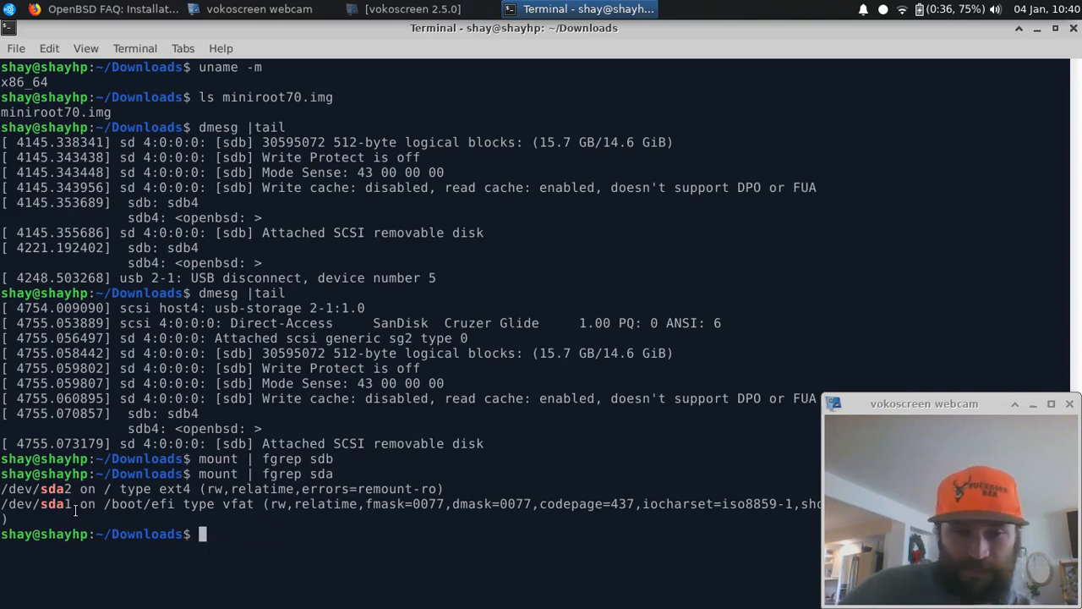
# Confirm nothing from sdb is mounted and enter sudo dd if=~/Downloads/miniroot70.img
pyautogui.write('mount | fgrep sdb')
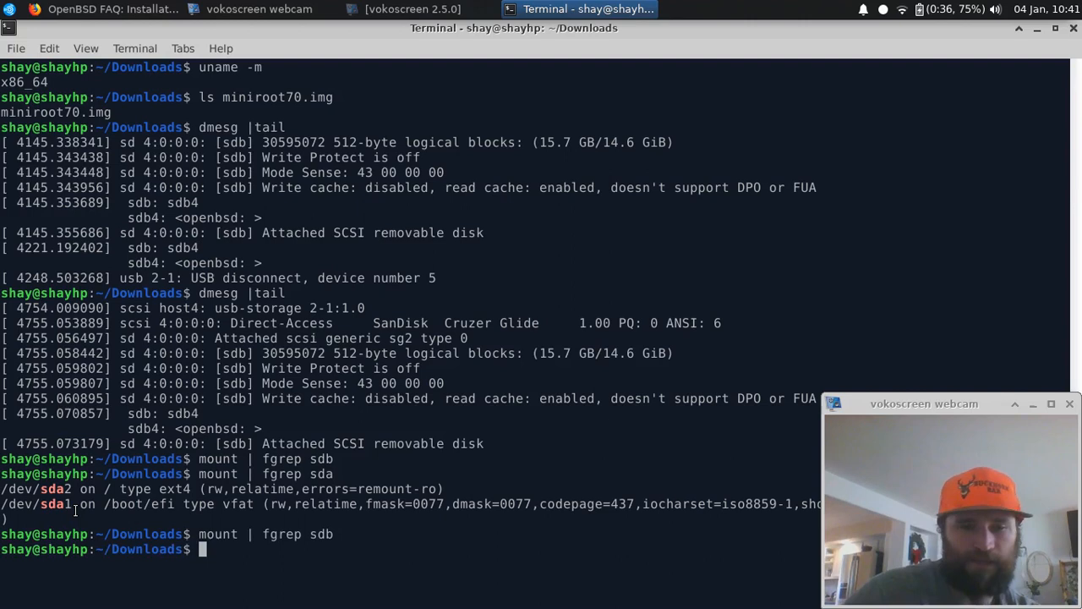
pyautogui.write('sudo dd')
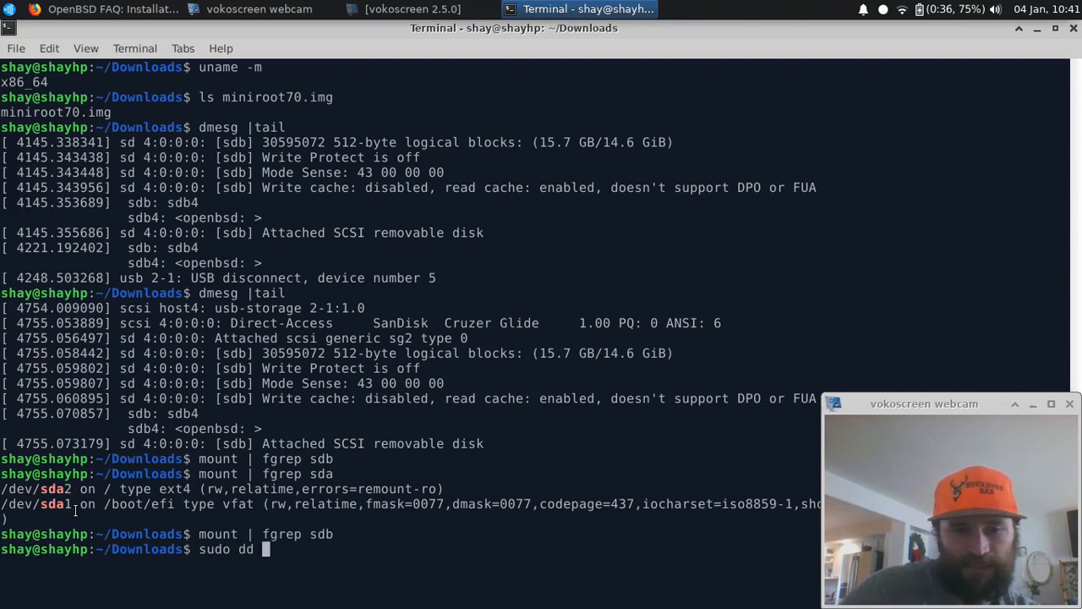
pyautogui.write('if')
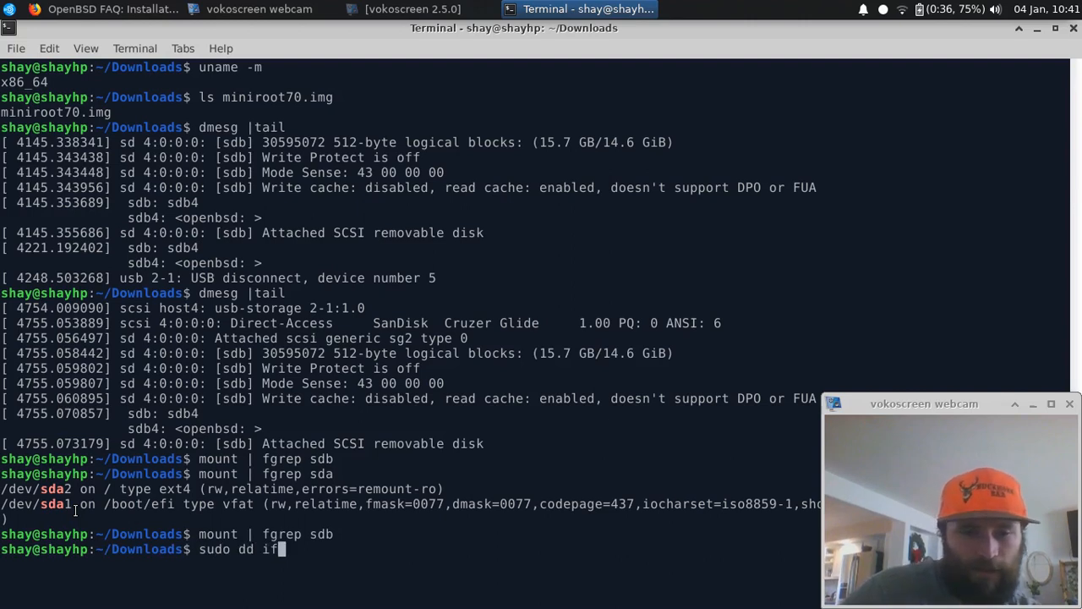
pyautogui.write('=')
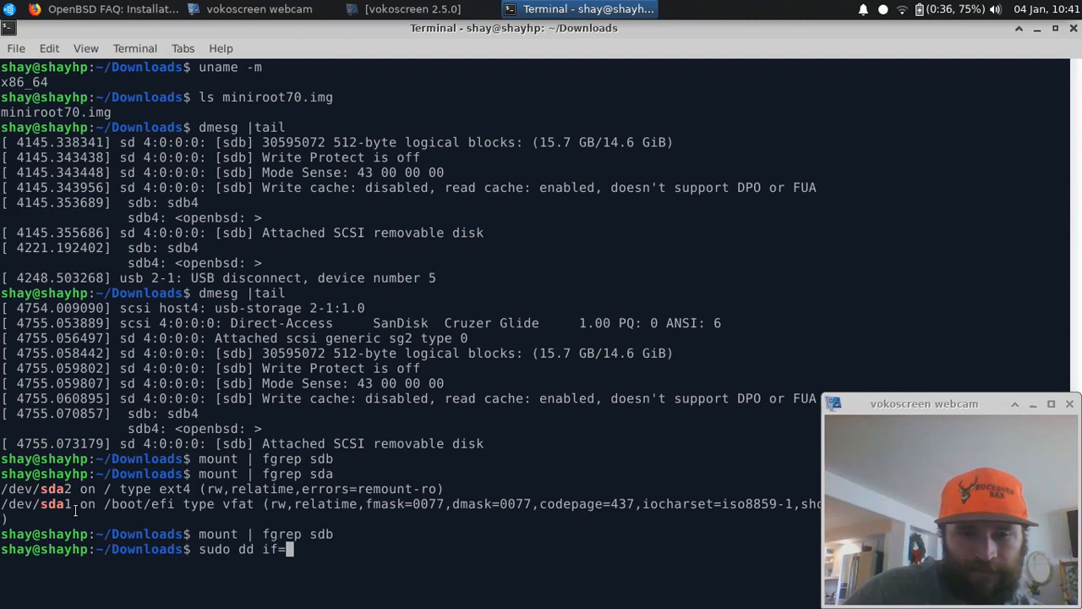
pyautogui.write('~/')
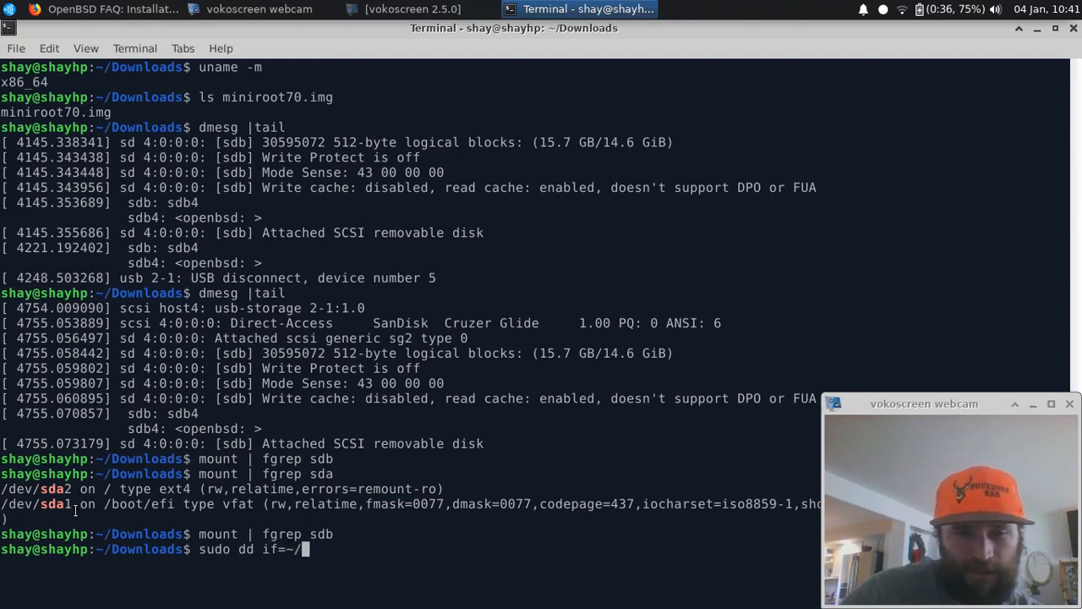
pyautogui.write('Do')
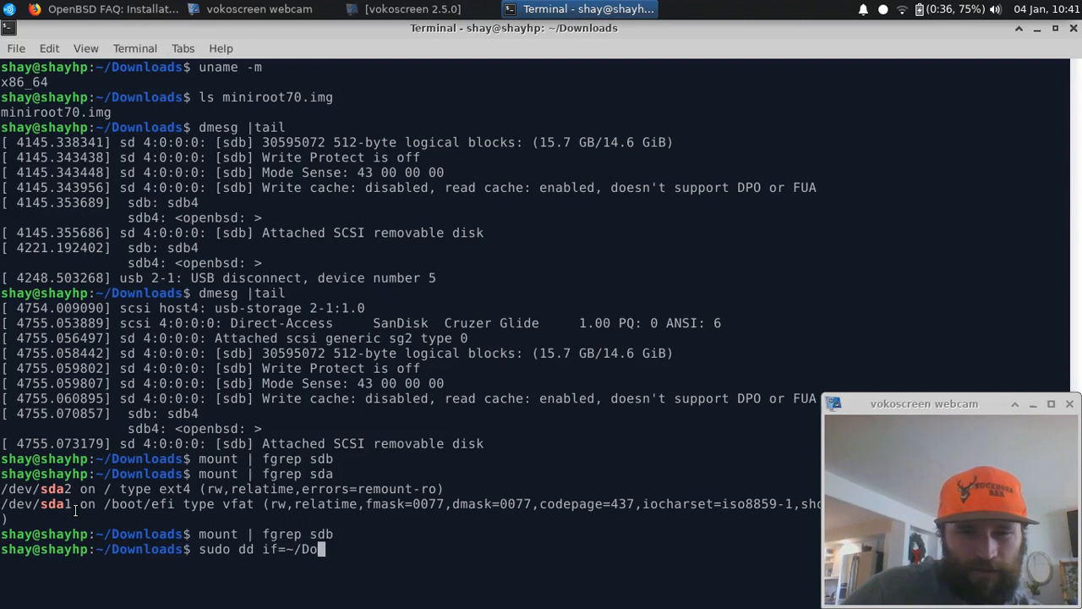
pyautogui.press('BackSpace')
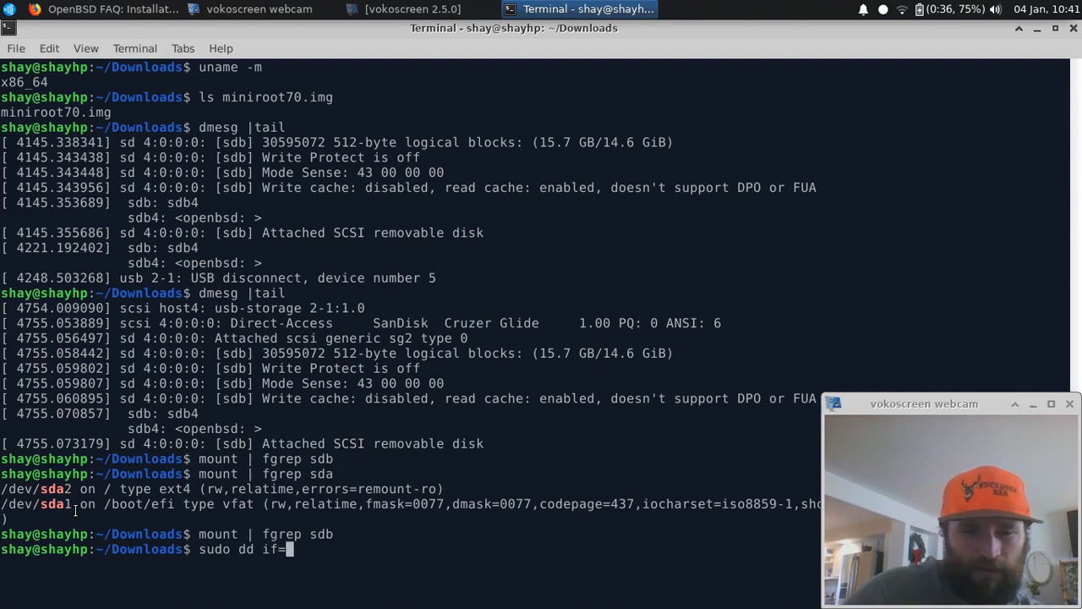
pyautogui.write('miniroot70.img')
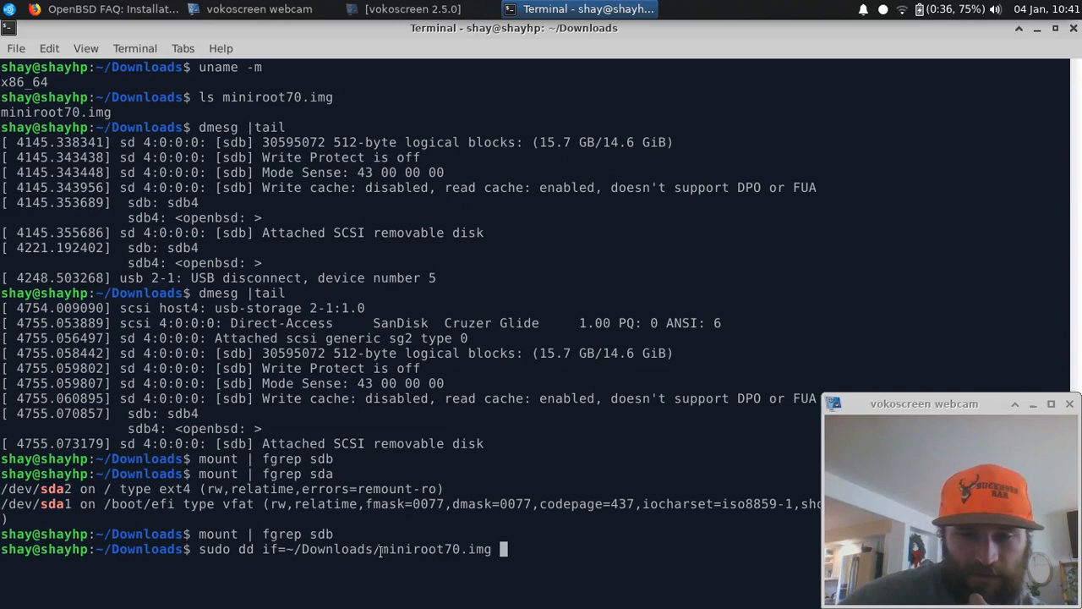
# Complete the dd command with of=/dev/sdb bs=1M
pyautogui.write('of')
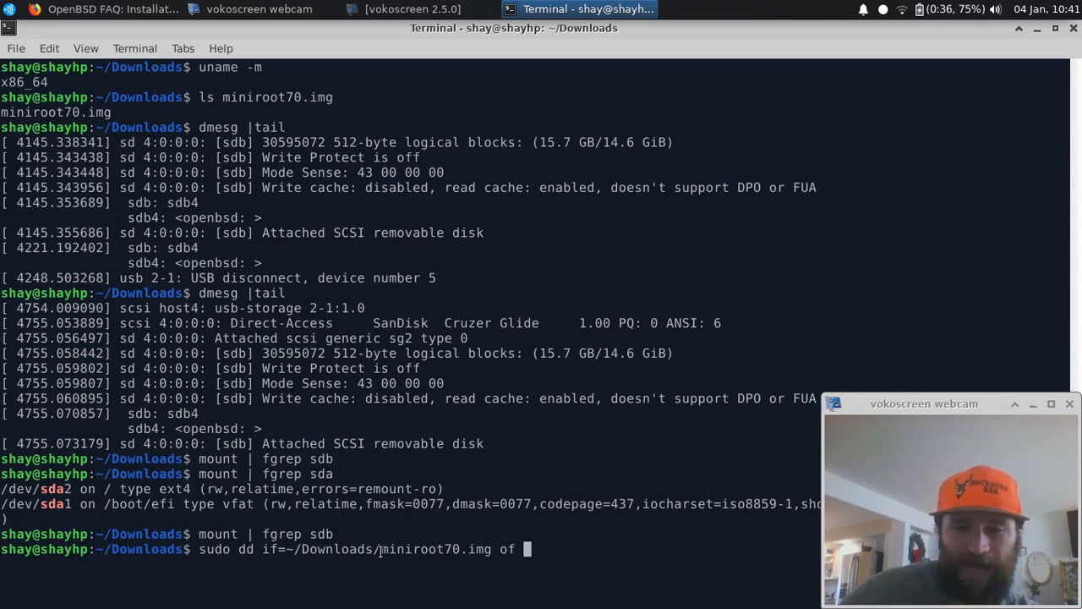
pyautogui.write('=')
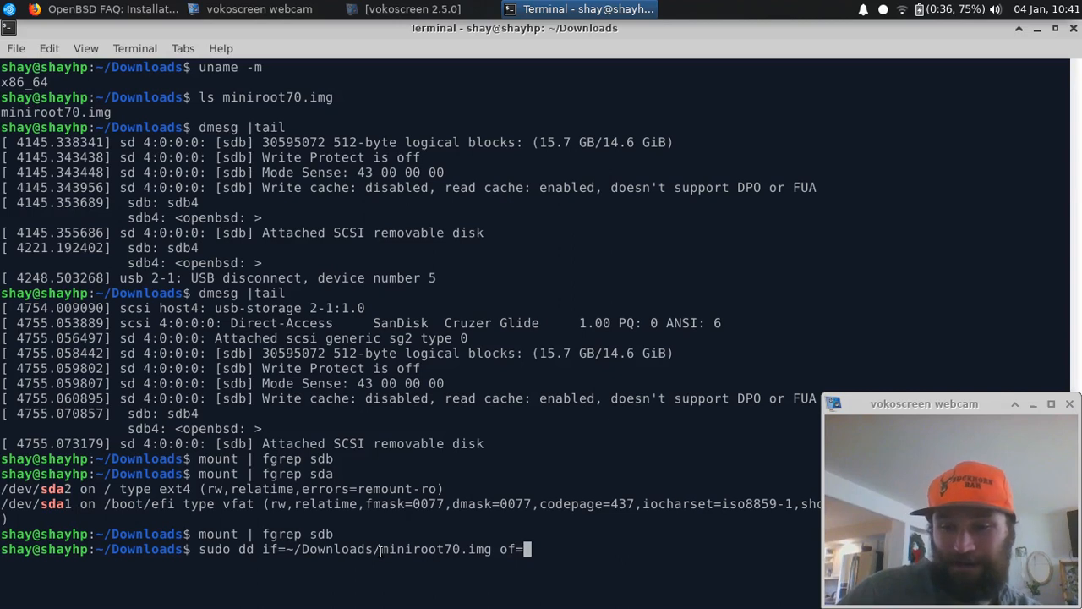
pyautogui.write('/dev/sd')
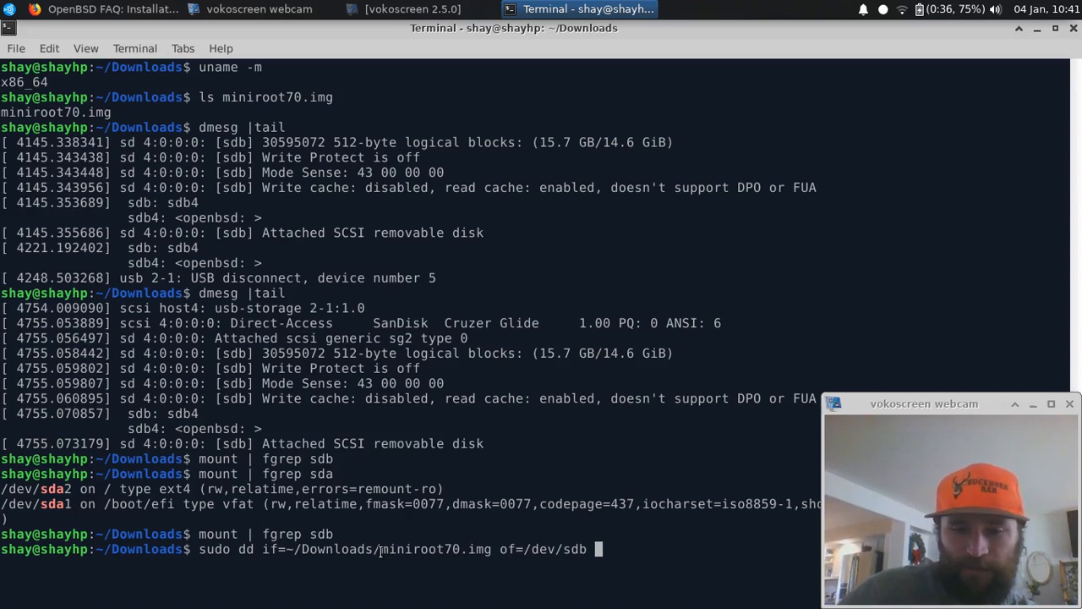
pyautogui.write('bs')
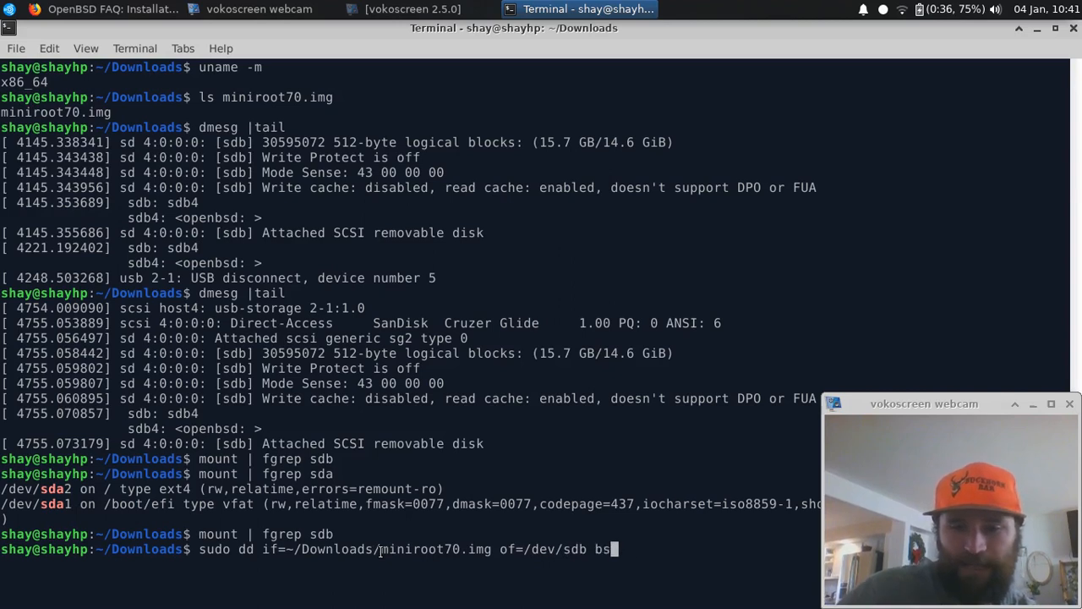
pyautogui.write('1M')
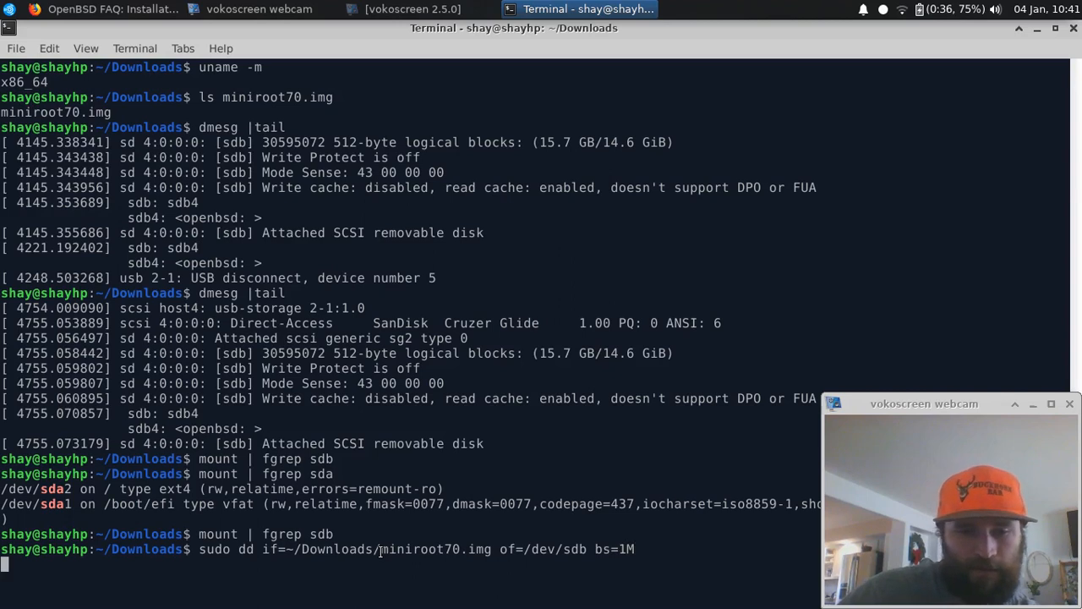
# Run dd, copying 4128768 bytes (4.1 MB) of miniroot70.img onto /dev/sdb
pyautogui.press('Return')
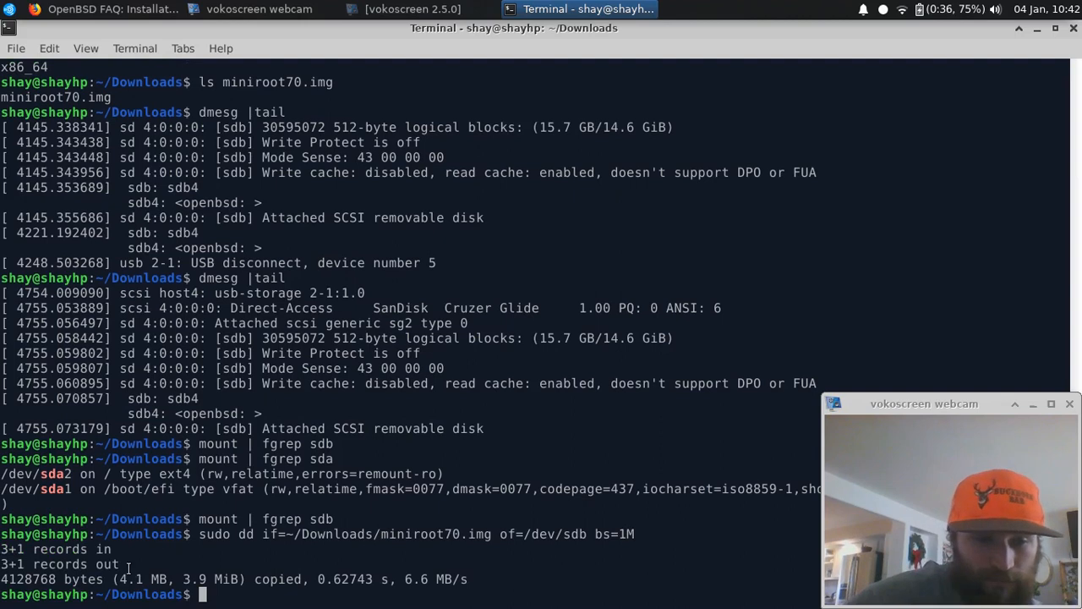
pyautogui.moveTo(199, 582)
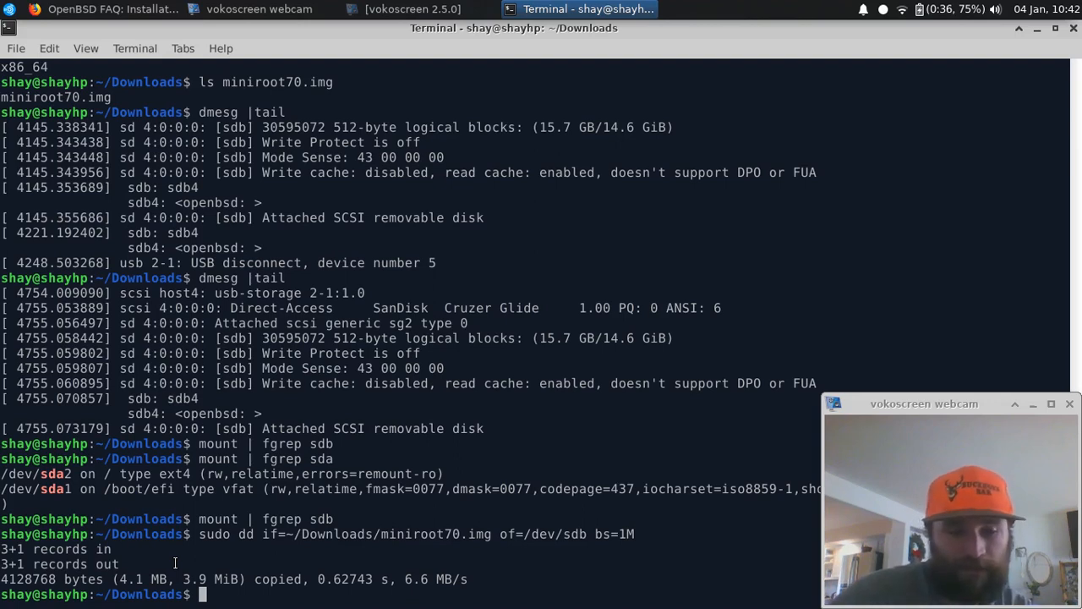
# Run sync to flush the image onto the USB drive, then return to vokoscreen
pyautogui.write('sync')
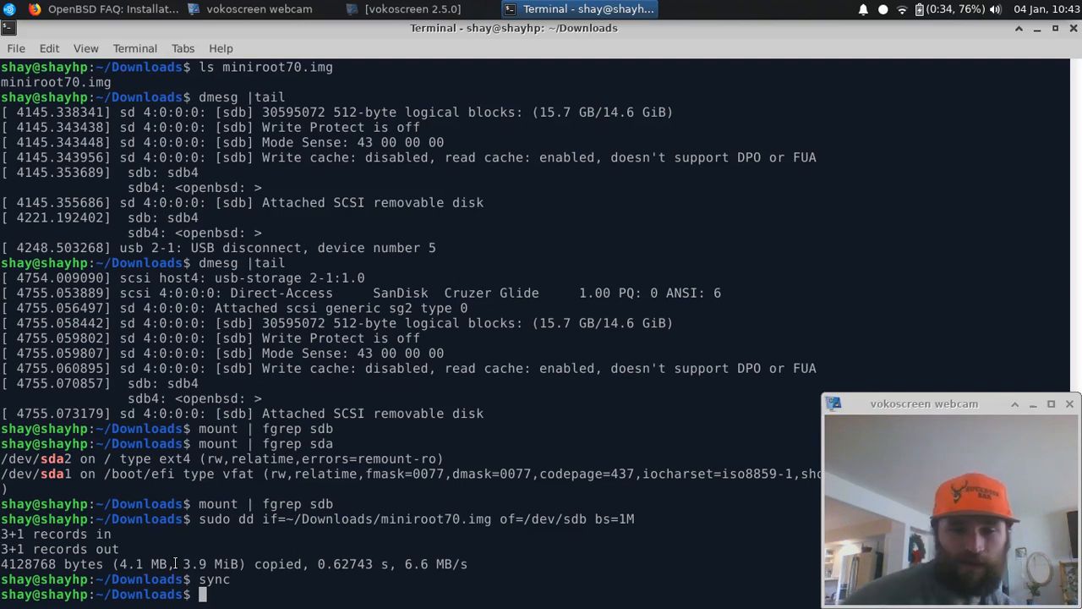
pyautogui.press('alt+Tab')
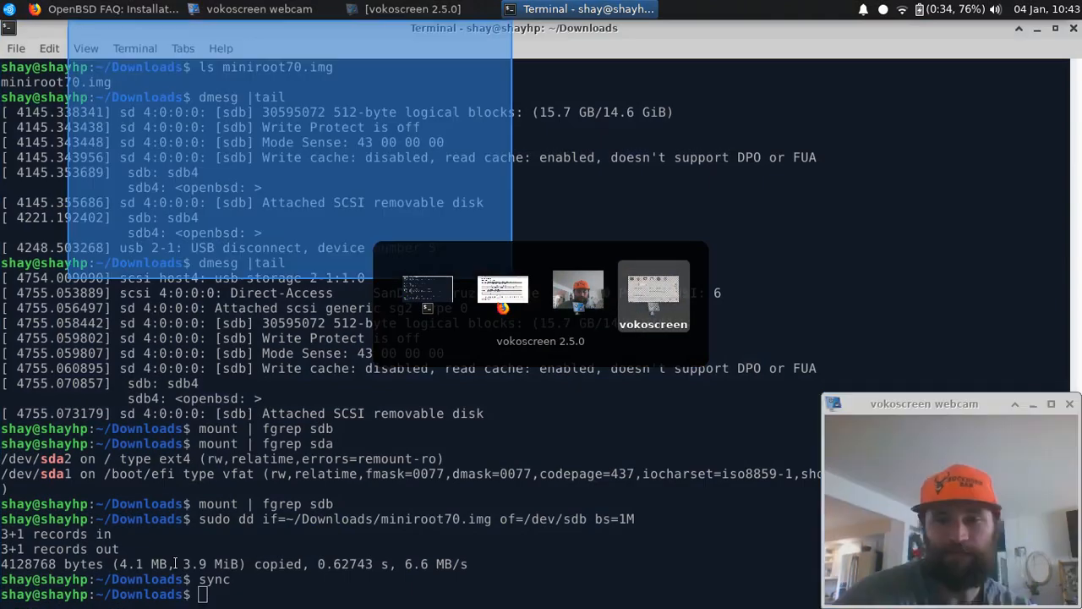